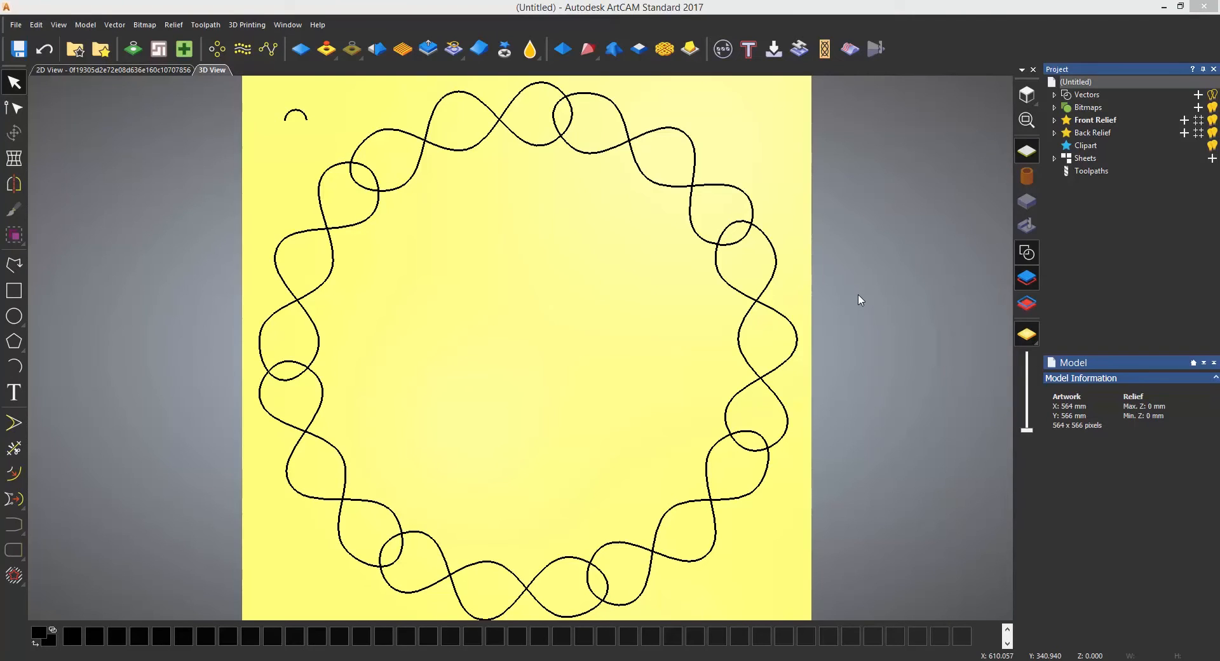
mouse_move(829, 181)
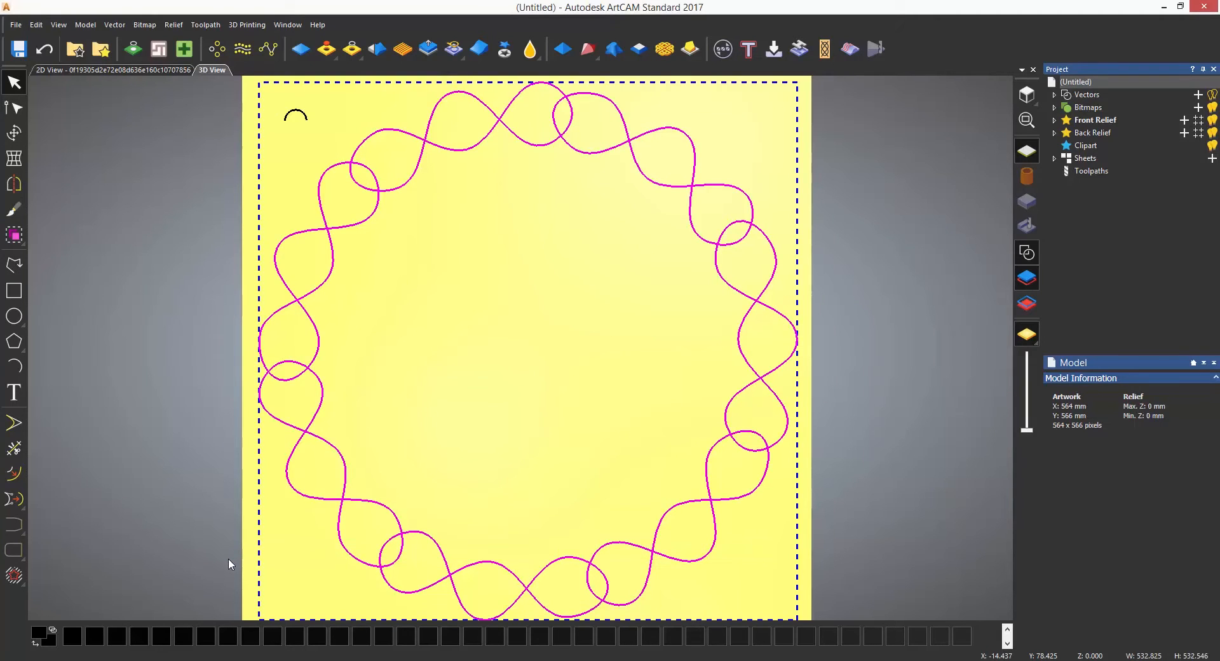
mouse_move(302, 130)
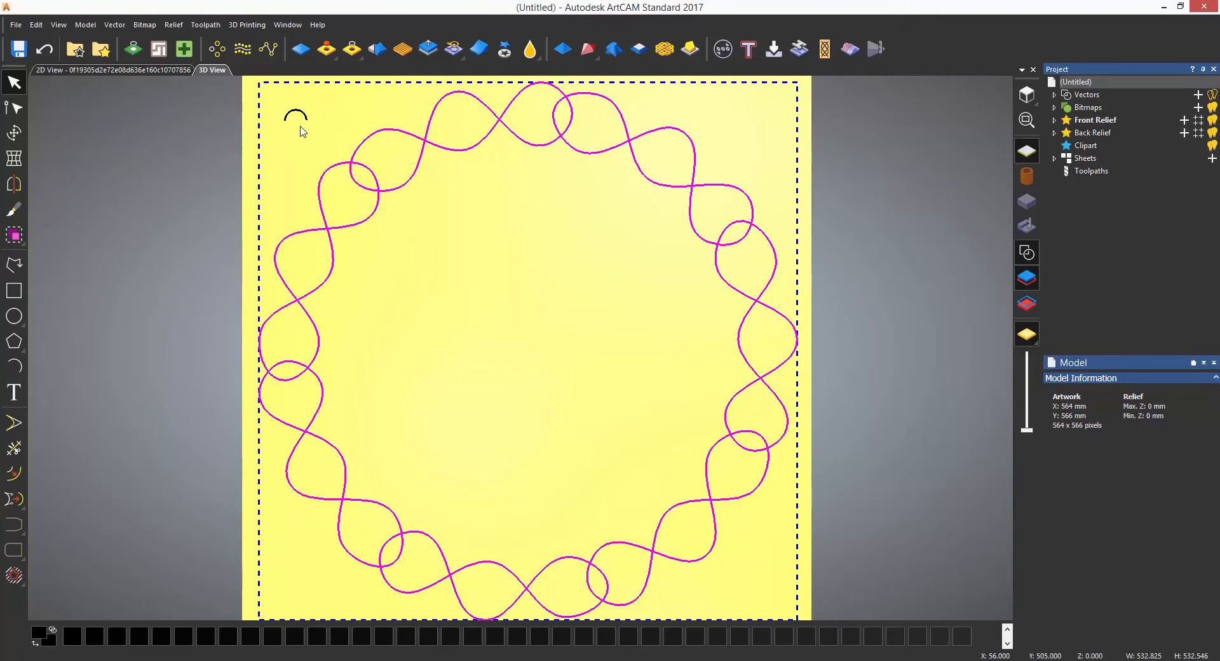
mouse_move(305, 123)
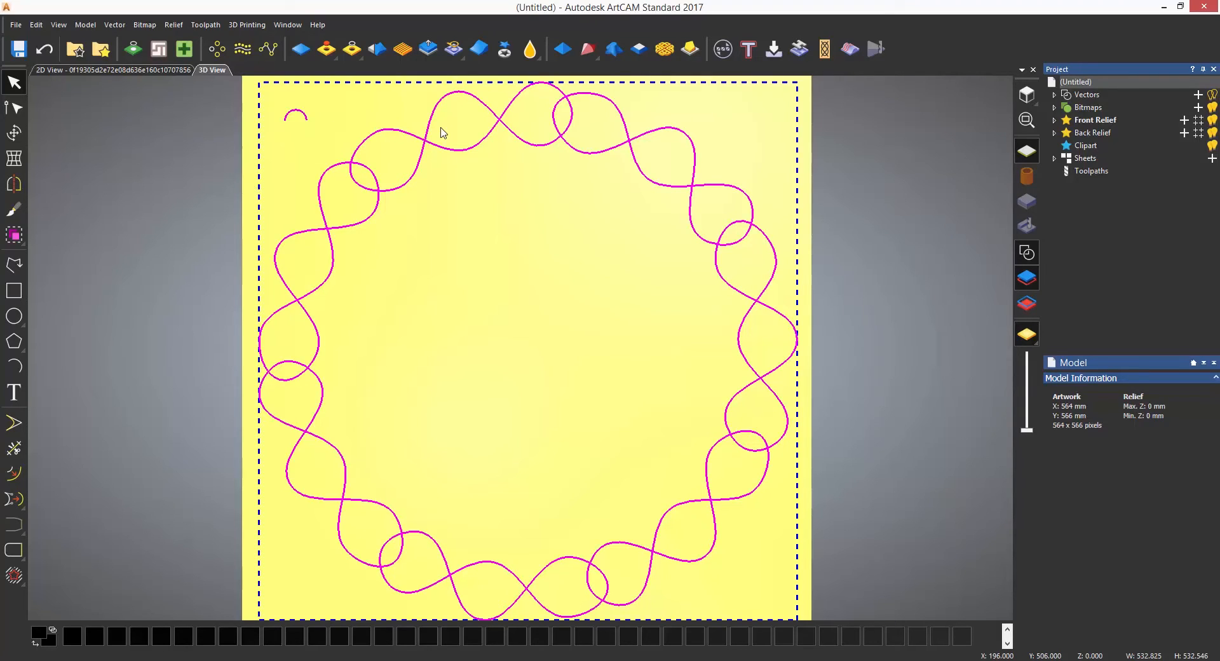
mouse_move(663, 49)
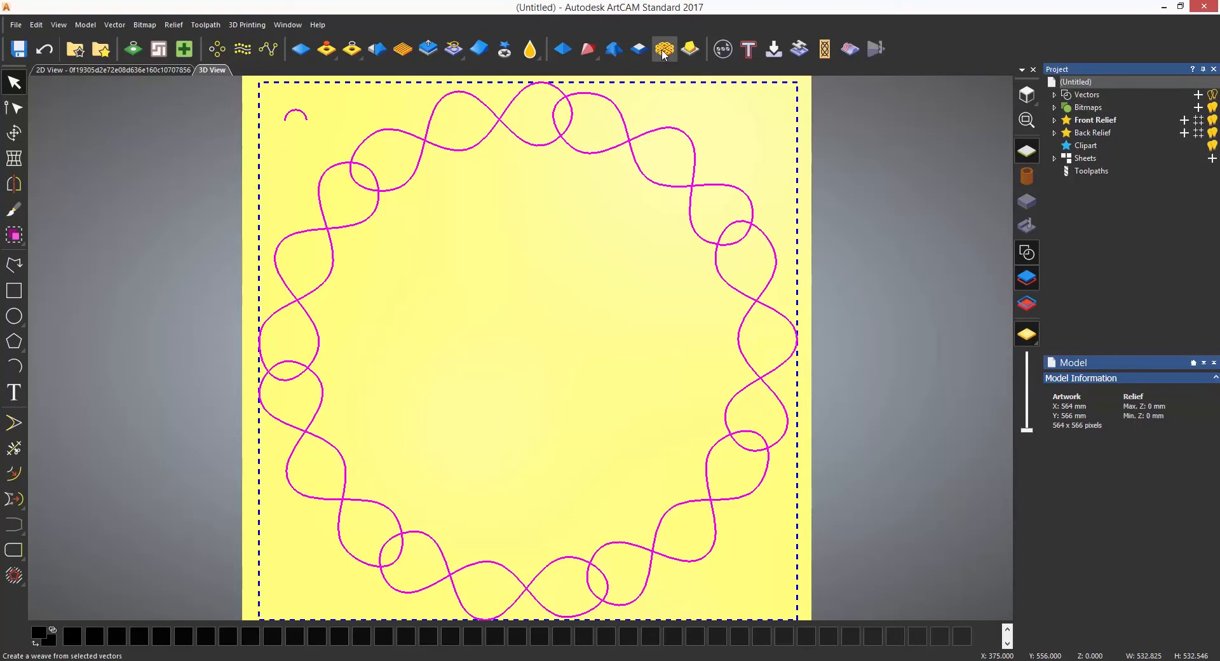
Step: Launch the Weave tool on the looping vector with the small arc as cross section
left_click(663, 49)
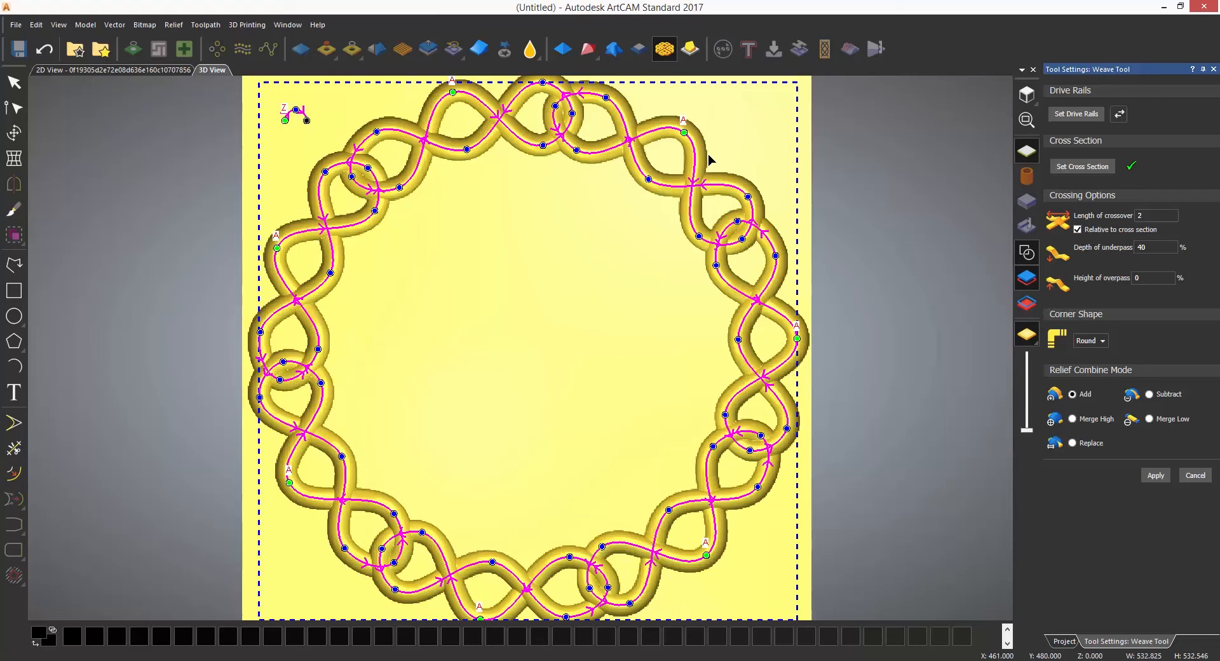
mouse_move(704, 179)
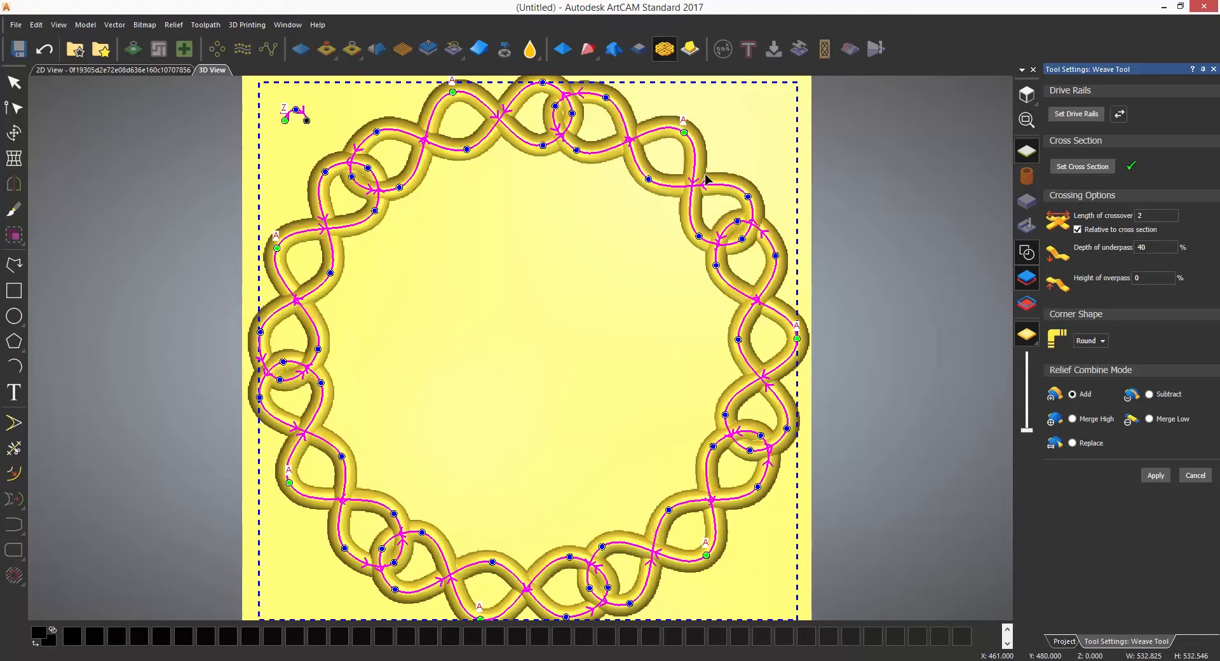
mouse_move(482, 258)
type("10")
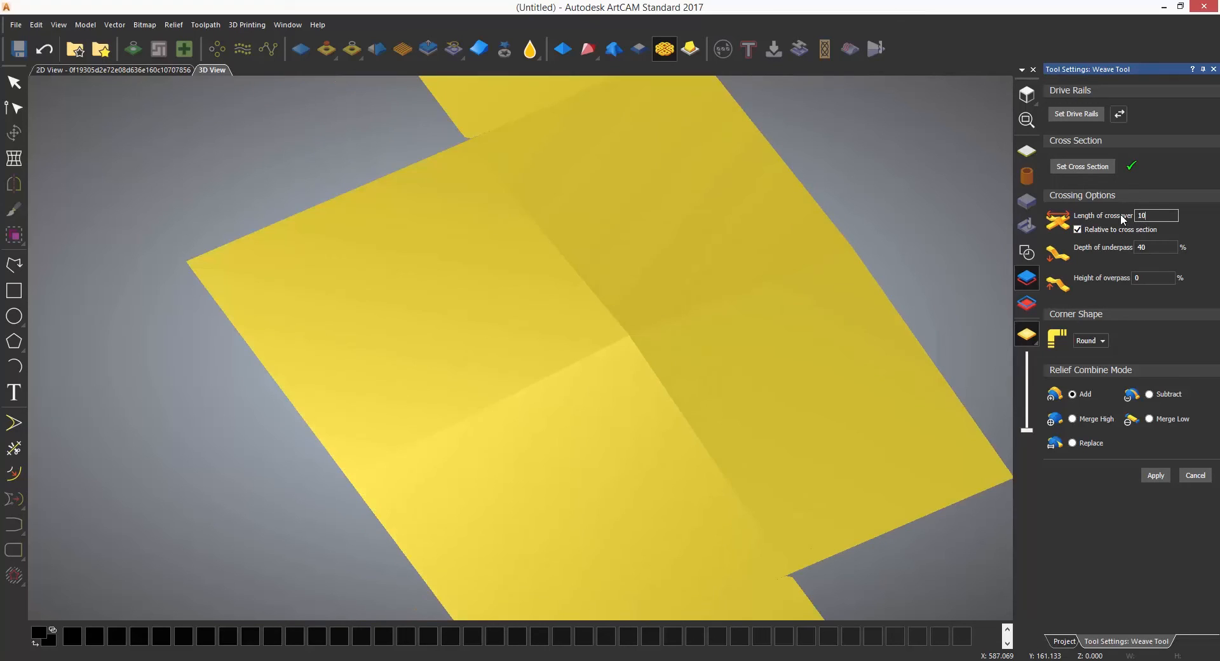
Step: Change the crossover length to 1 and refresh the weave preview
left_click(1155, 475)
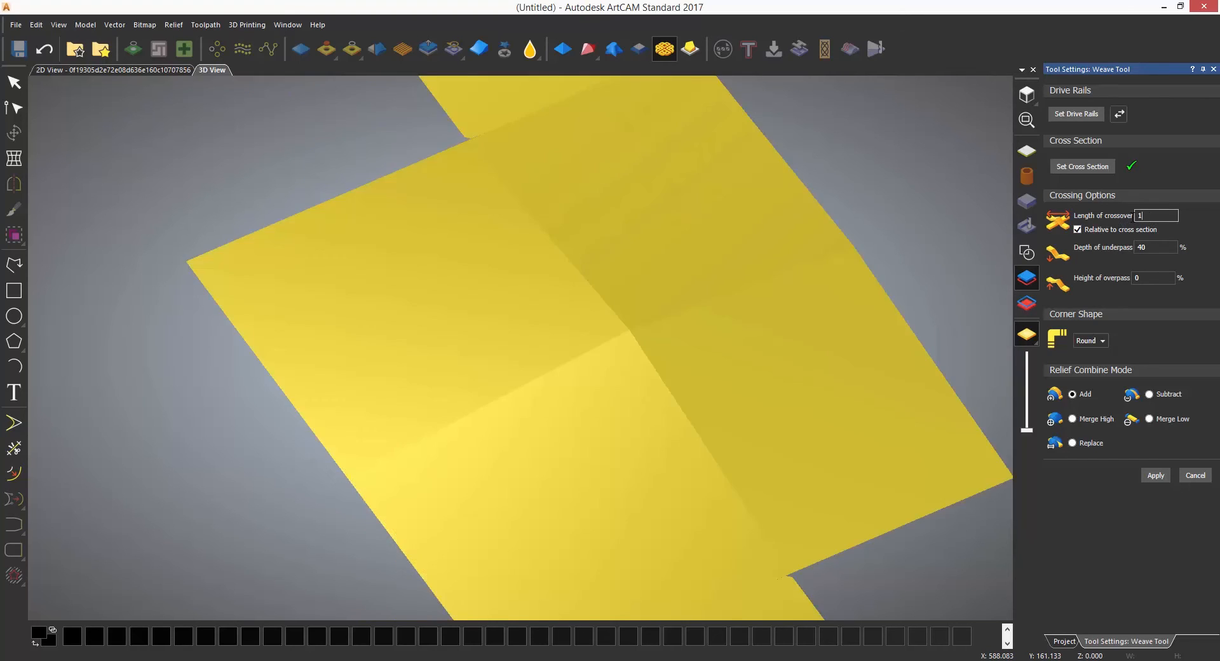
left_click(1154, 475)
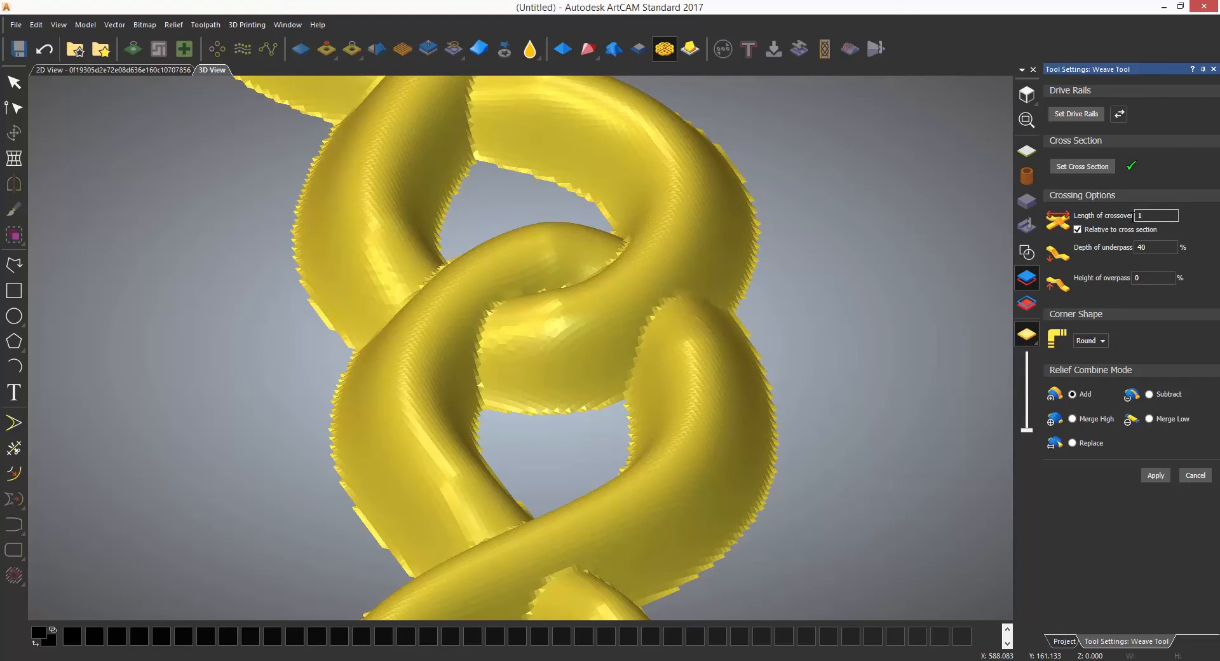
Step: Apply the weave with 20% underpass depth and 20% overpass height
triple_click(1154, 247)
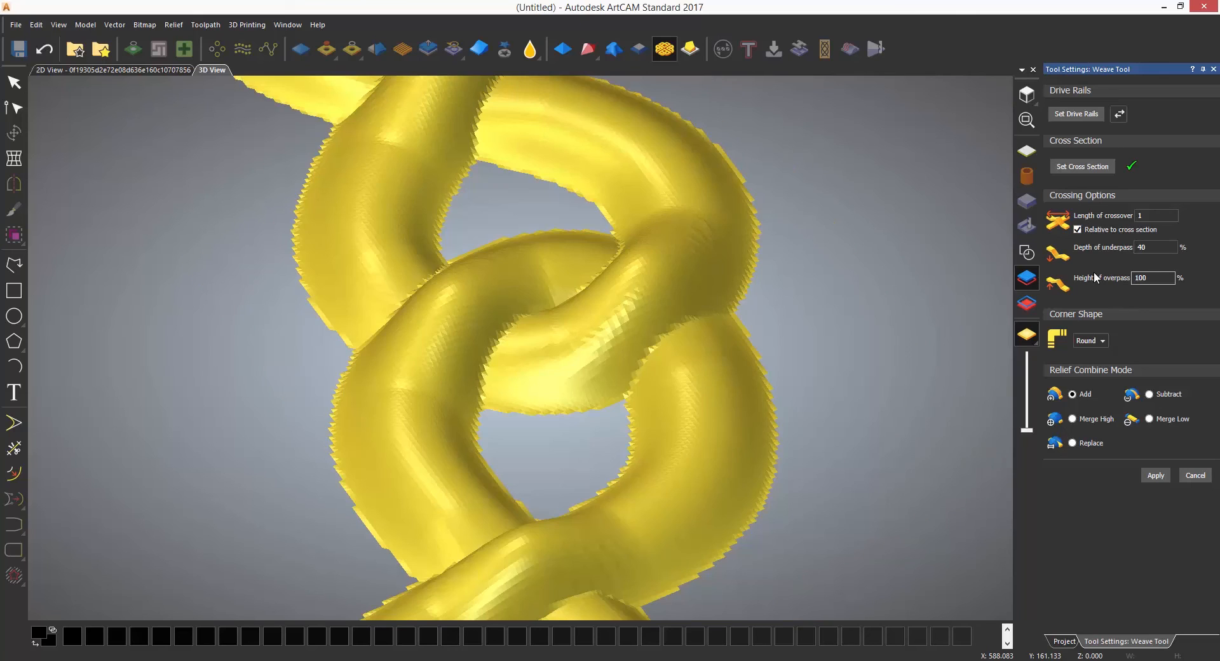
triple_click(1152, 278)
type("40")
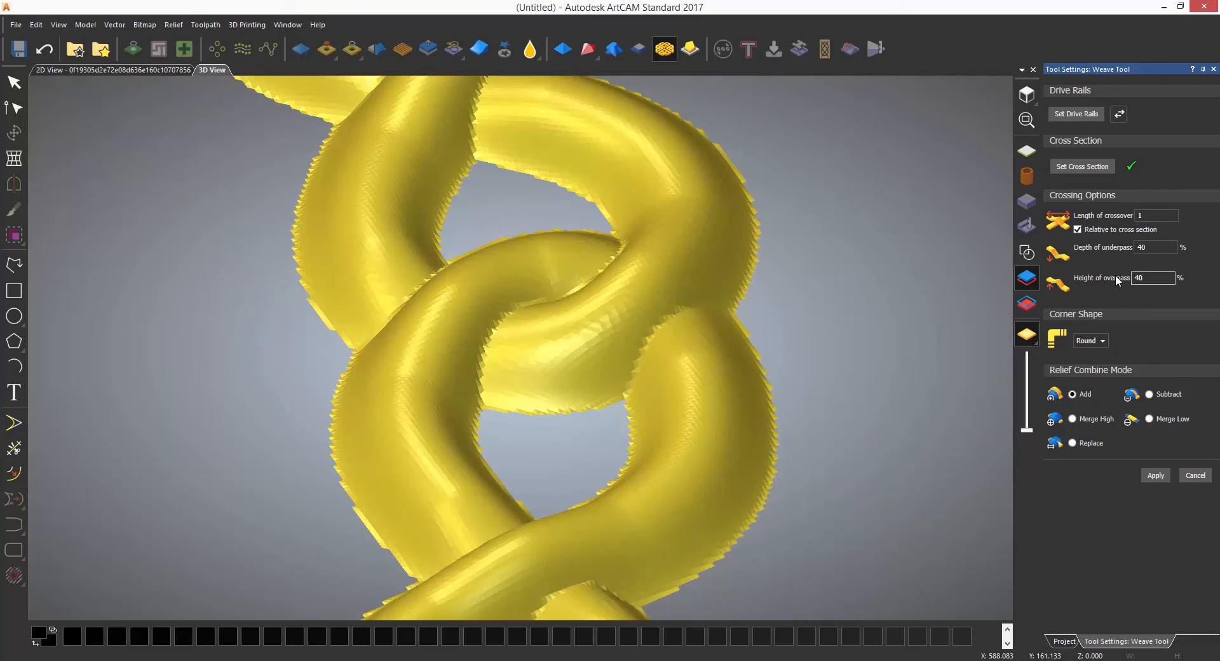
left_click(1155, 474)
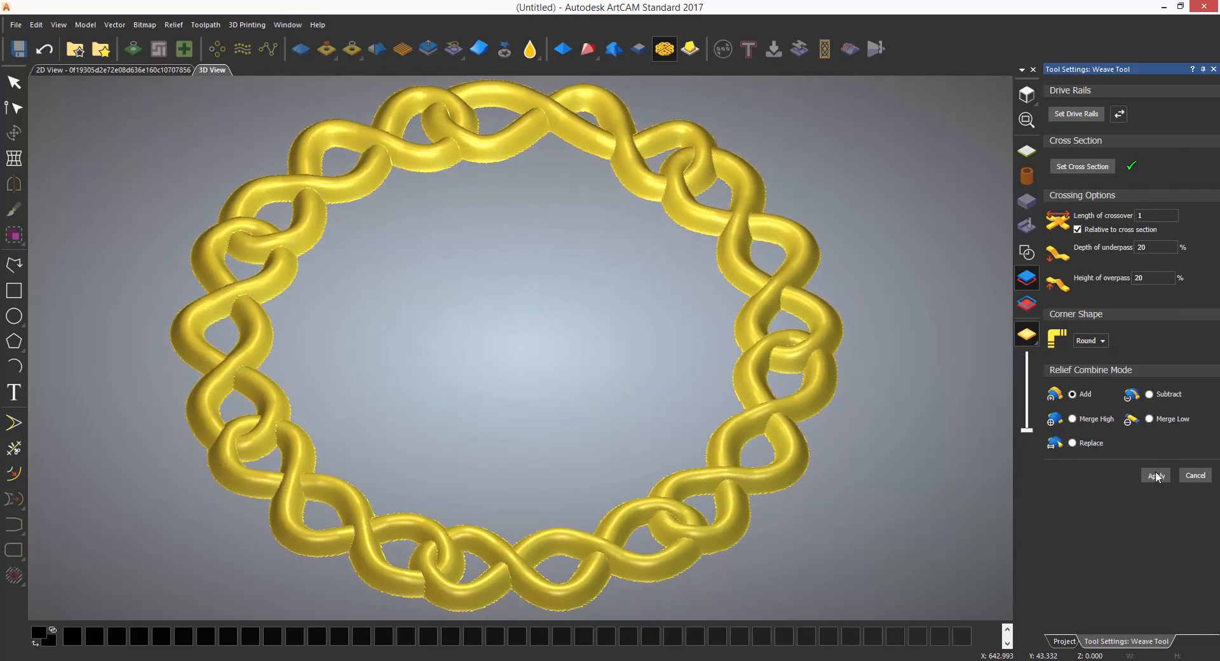
left_click(1155, 475)
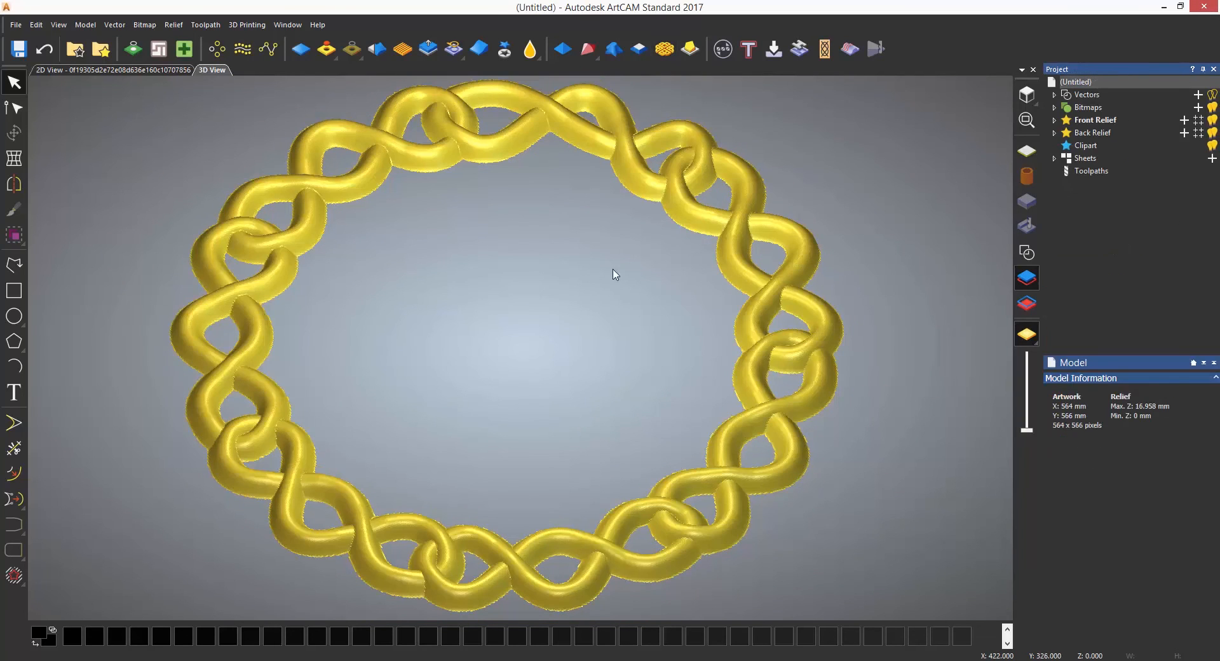